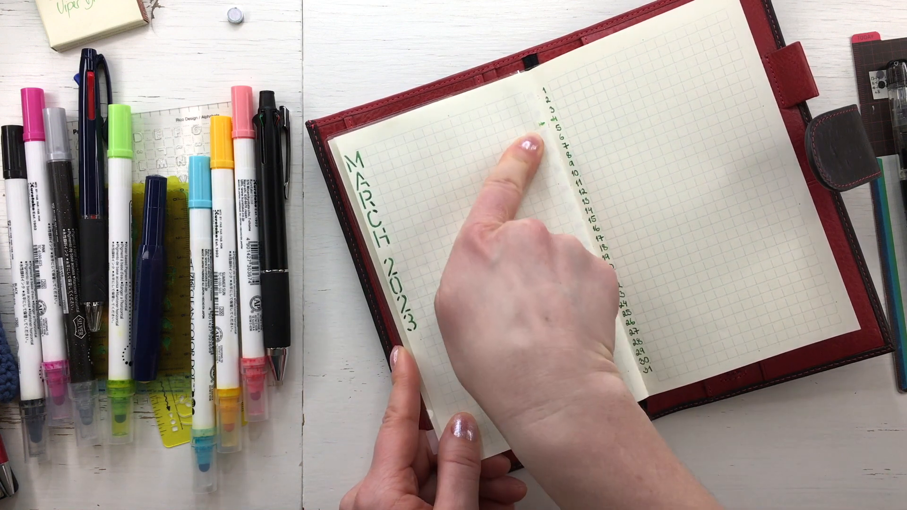
mouse_move(417, 428)
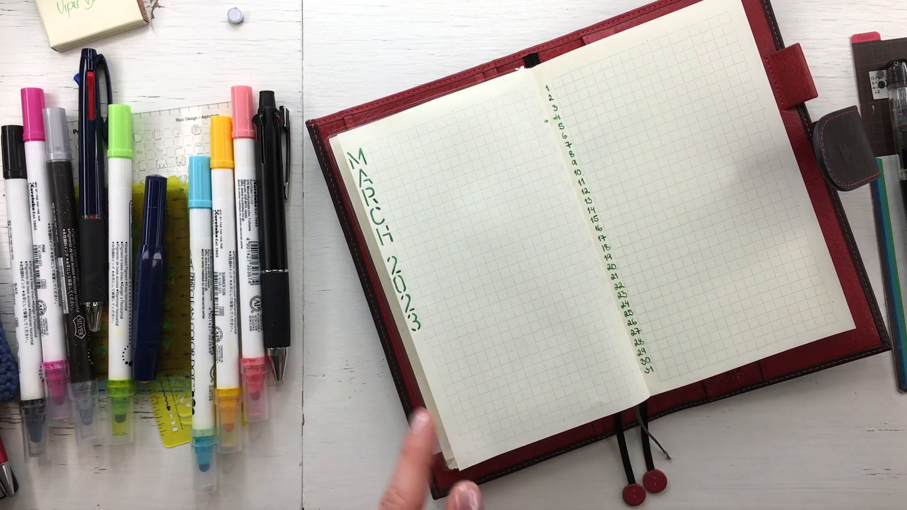